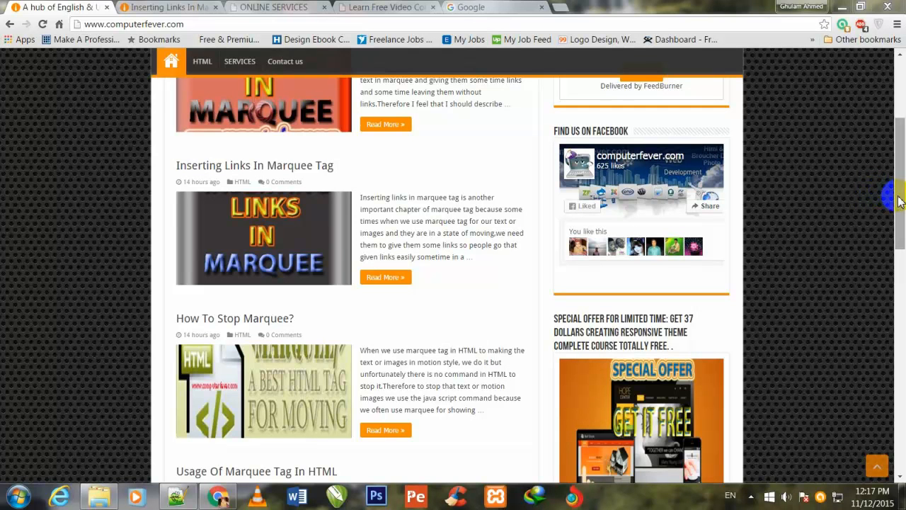
- Scroll through the marquee-link article, then view the online services page
scroll("down", 3)
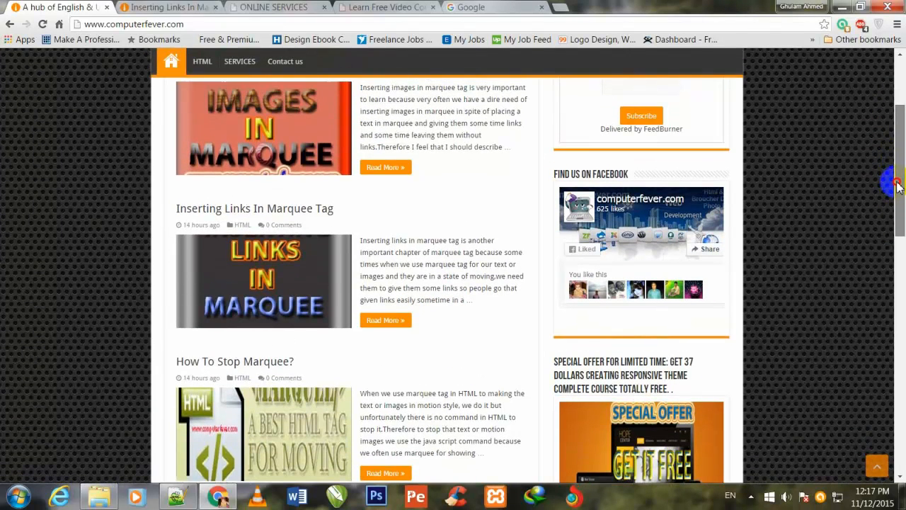
scroll("down", 3)
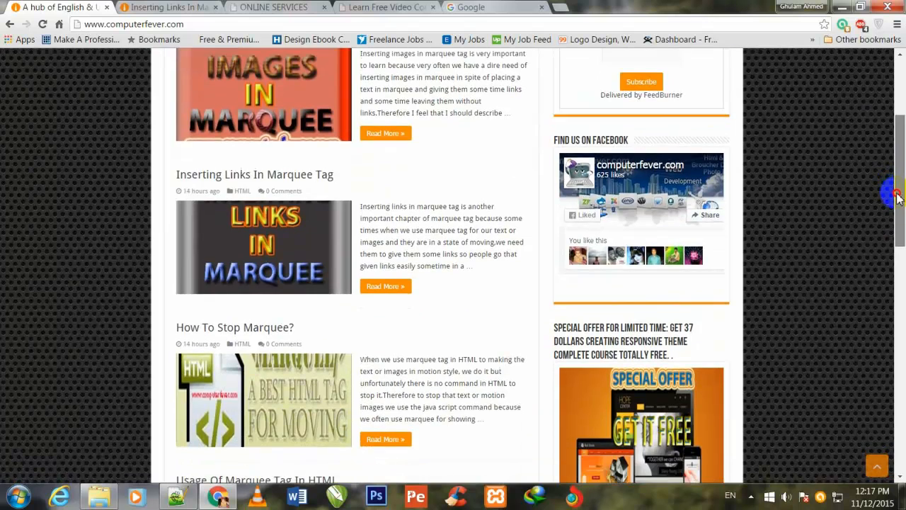
scroll("up", 3)
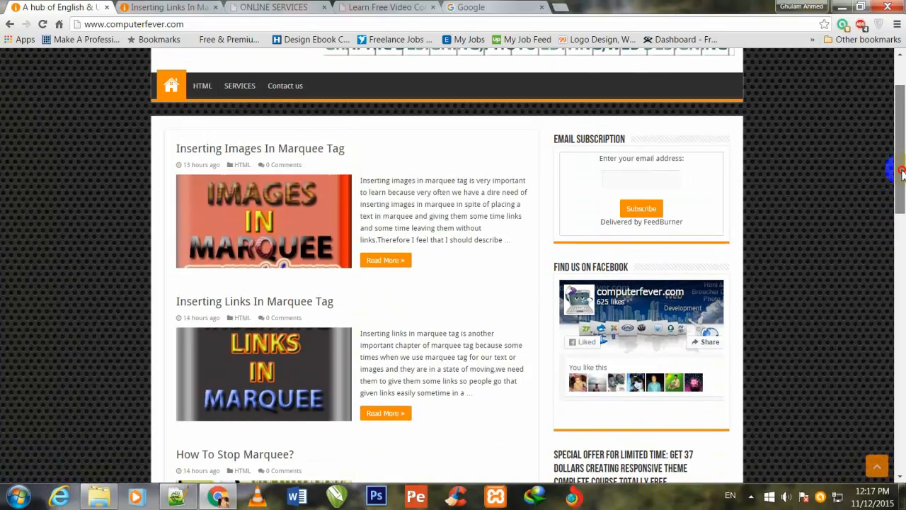
scroll("down", 3)
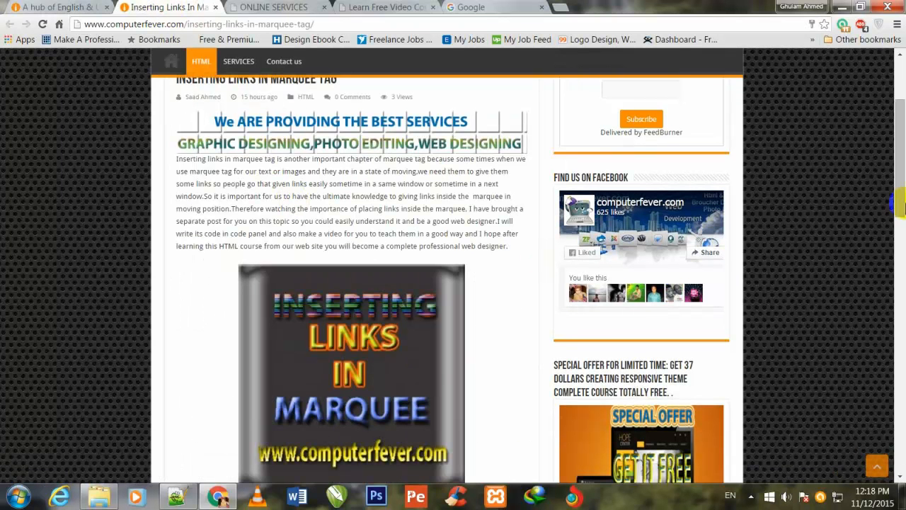
scroll("down", 3)
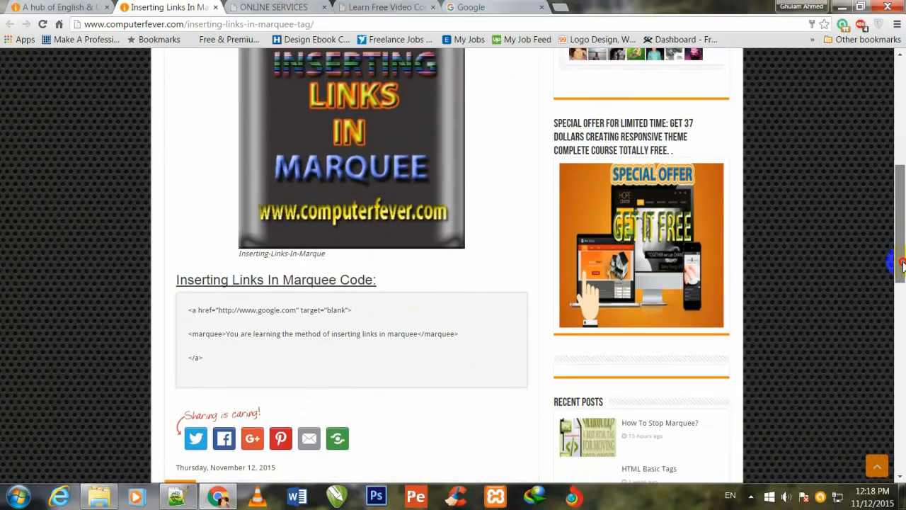
scroll("down", 3)
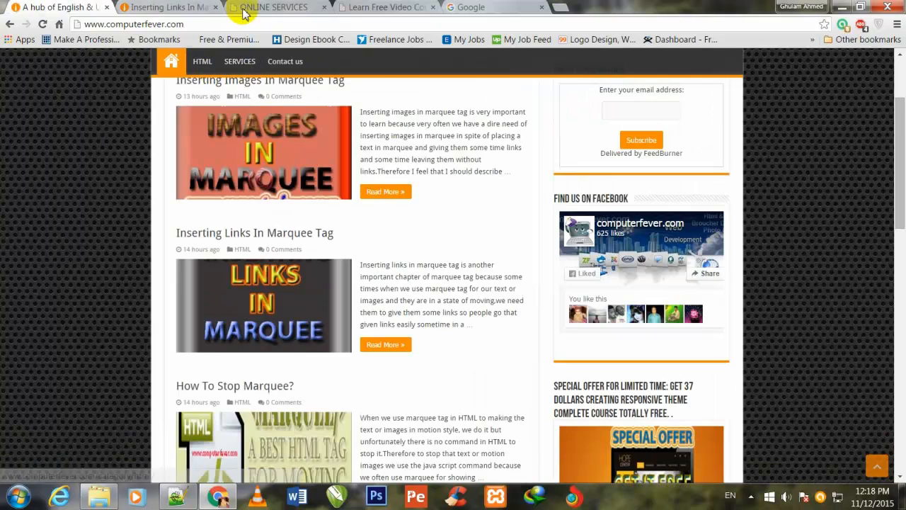
left_click(272, 7)
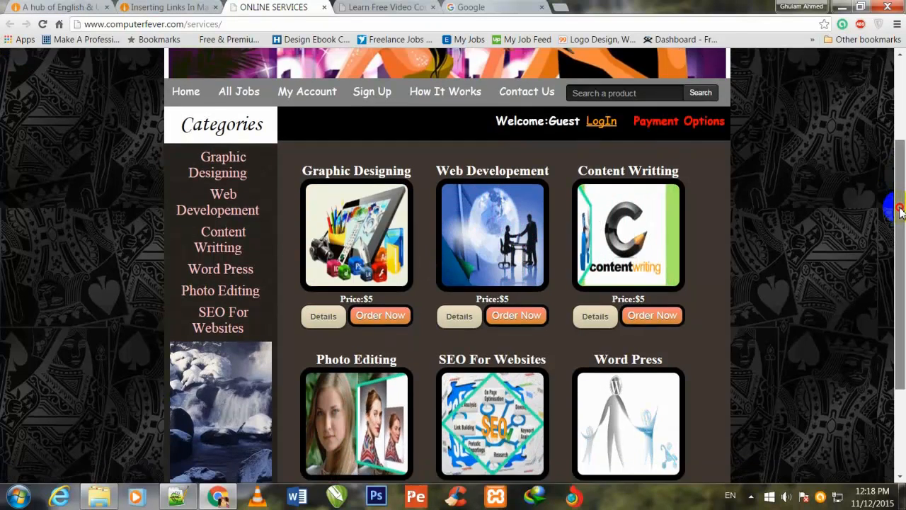
scroll("down", 3)
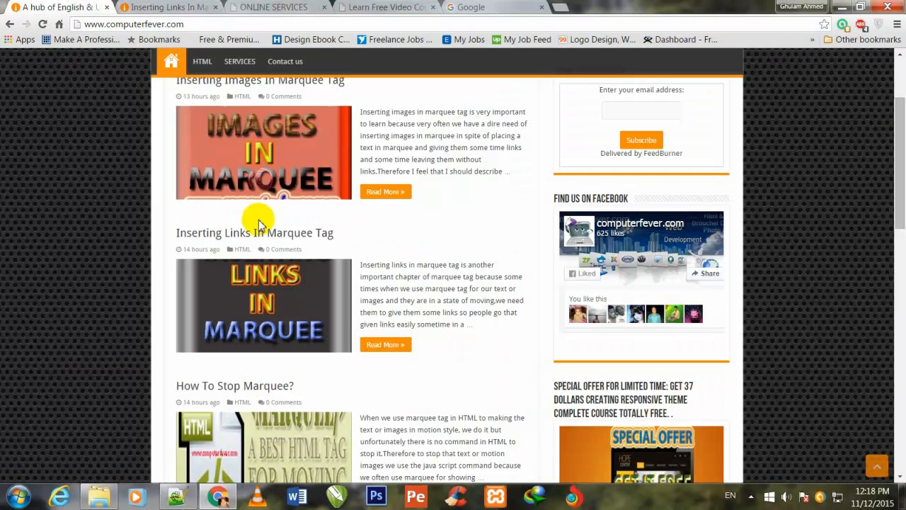
mouse_move(884, 173)
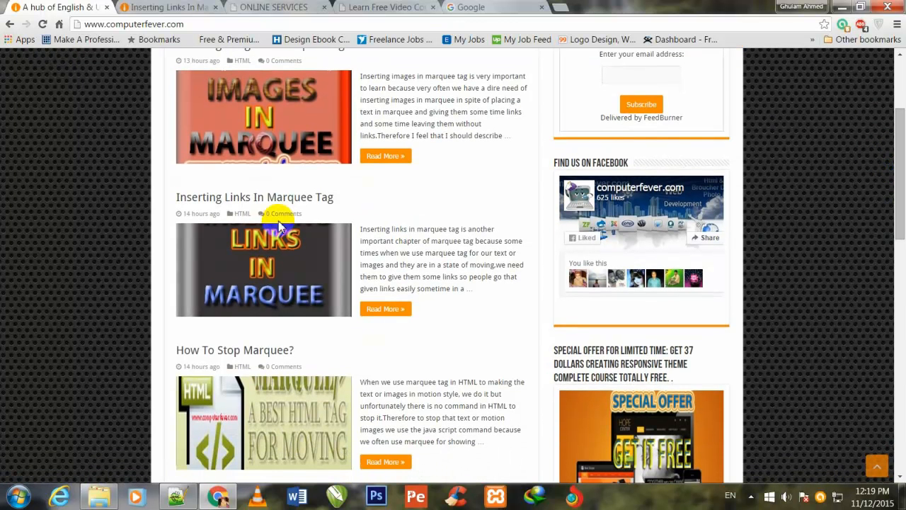
- Return to the Inserting Links In Marquee Tag post and review its code sample
left_click(255, 197)
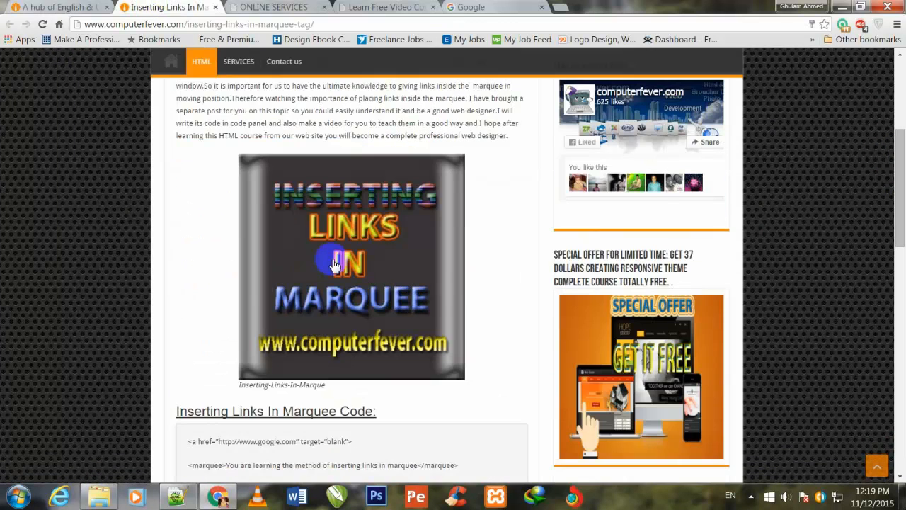
scroll("up", 3)
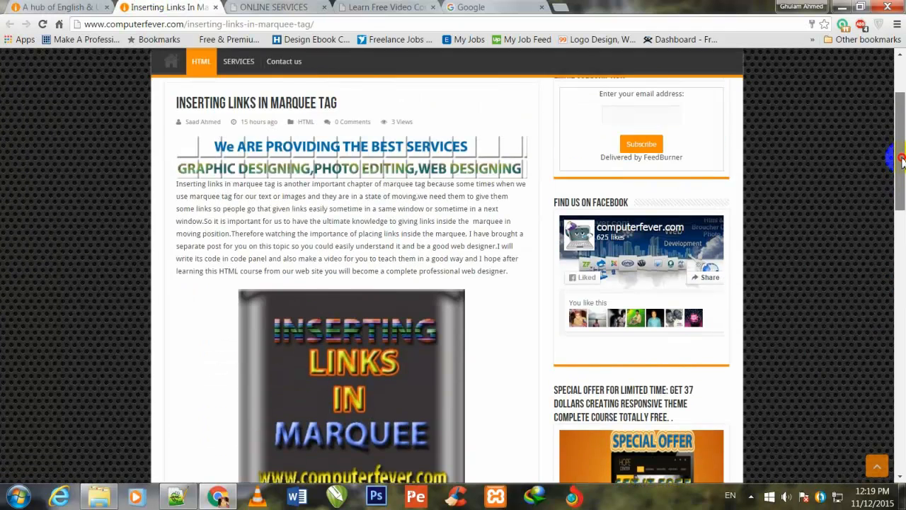
scroll("down", 3)
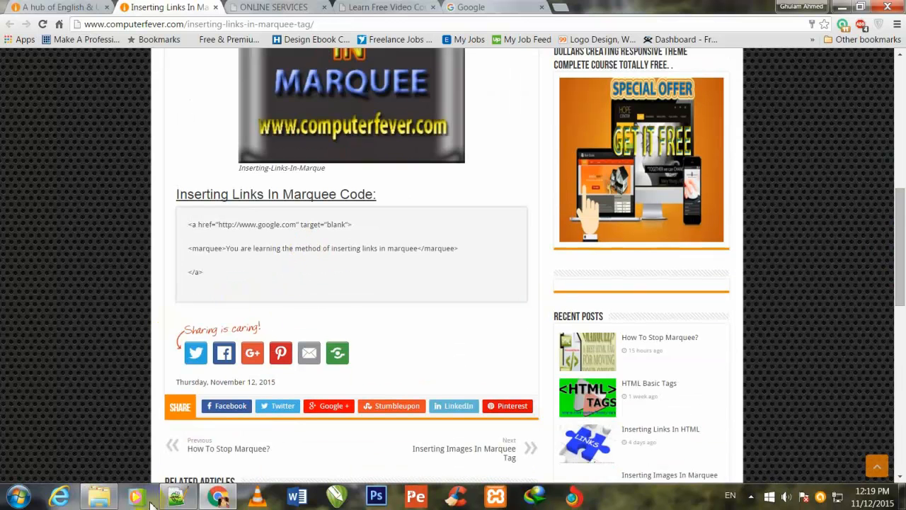
mouse_move(346, 17)
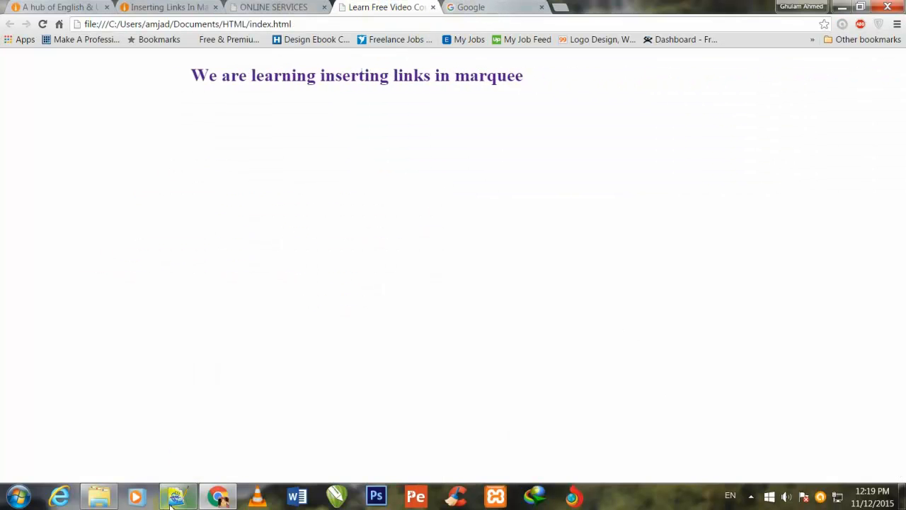
- Bring index.html forward in Notepad++ and save it after clearing the old heading code
left_click(177, 496)
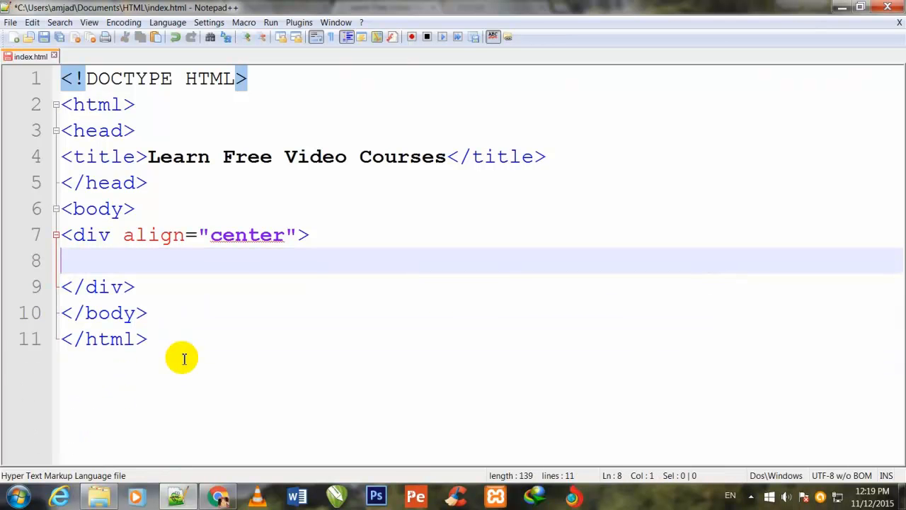
key("ctrl+s")
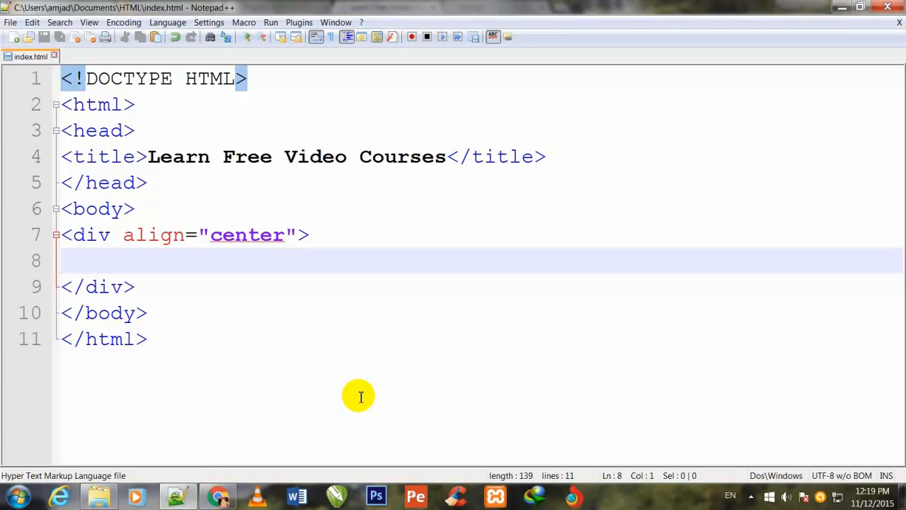
- Add a <marquee> element with its closing tag inside the centered div
type("<")
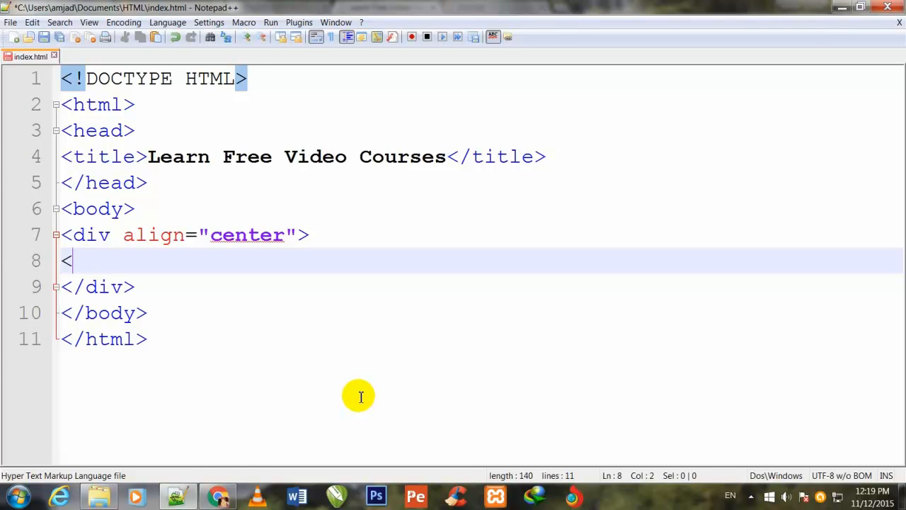
type("marq")
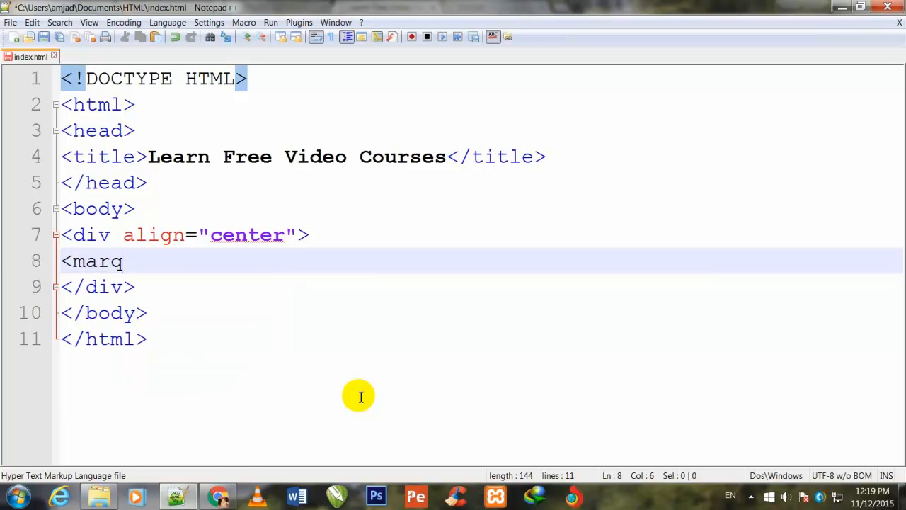
type("uee>")
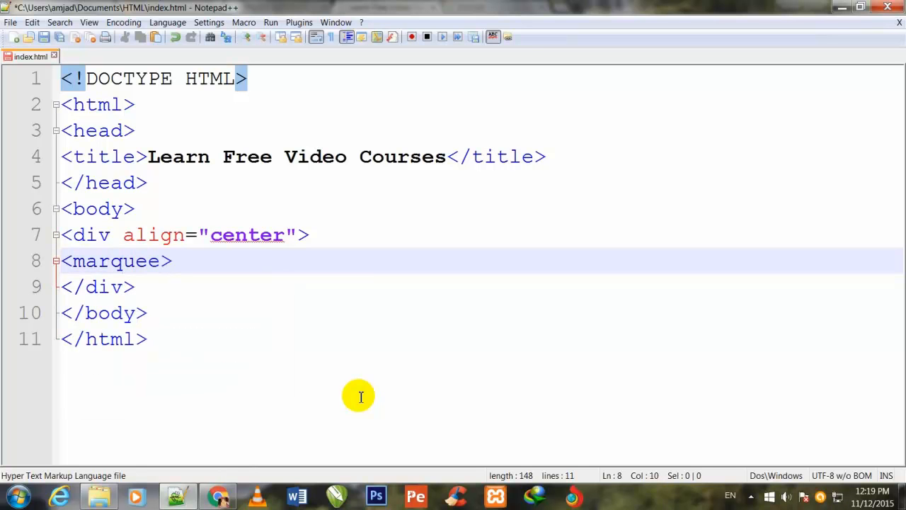
key("Enter")
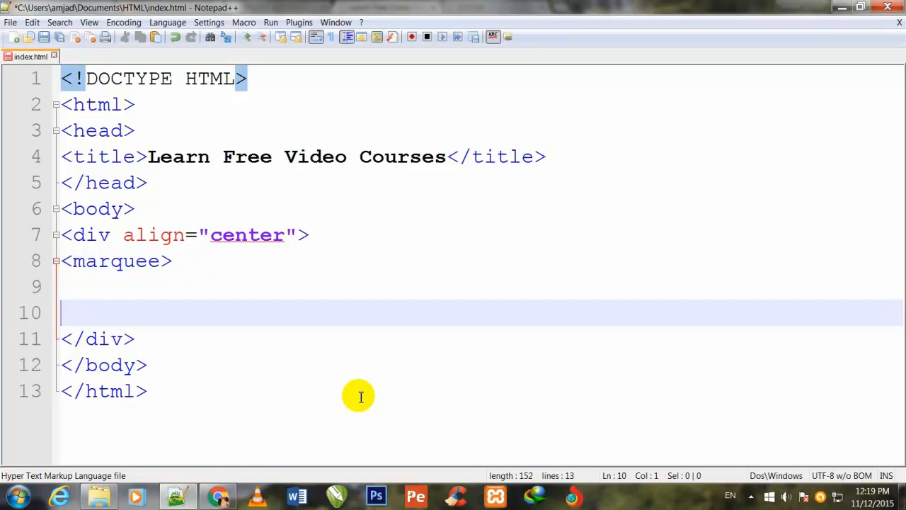
type("</marquee>")
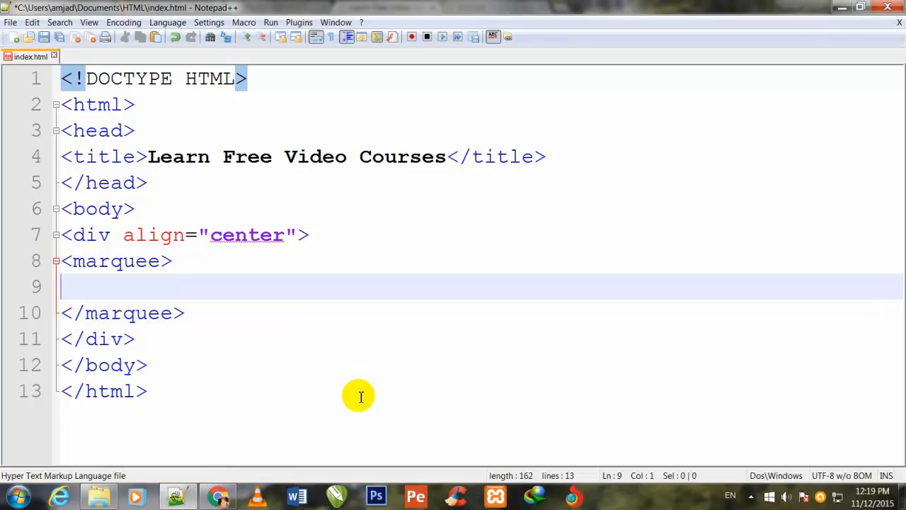
- Write the h1 'We are learning inserting links in marquee' inside the marquee
type("<h2")
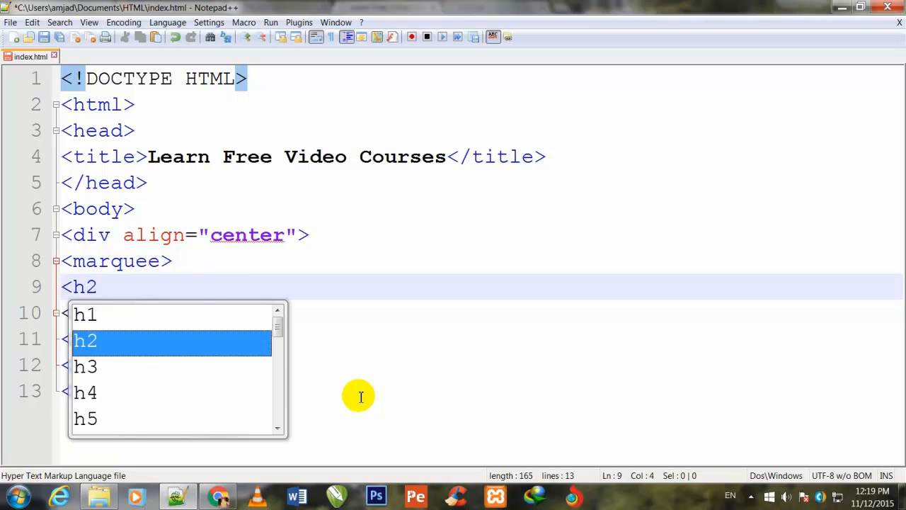
type(">We")
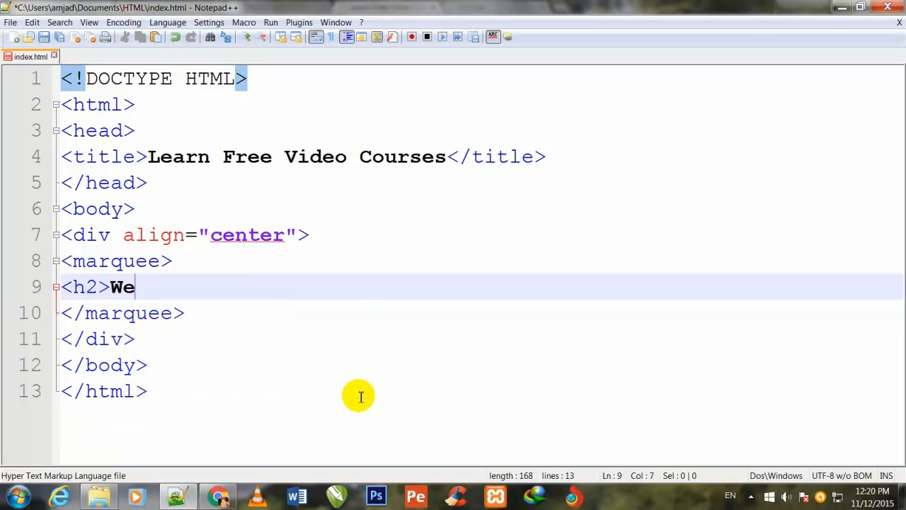
type("are l")
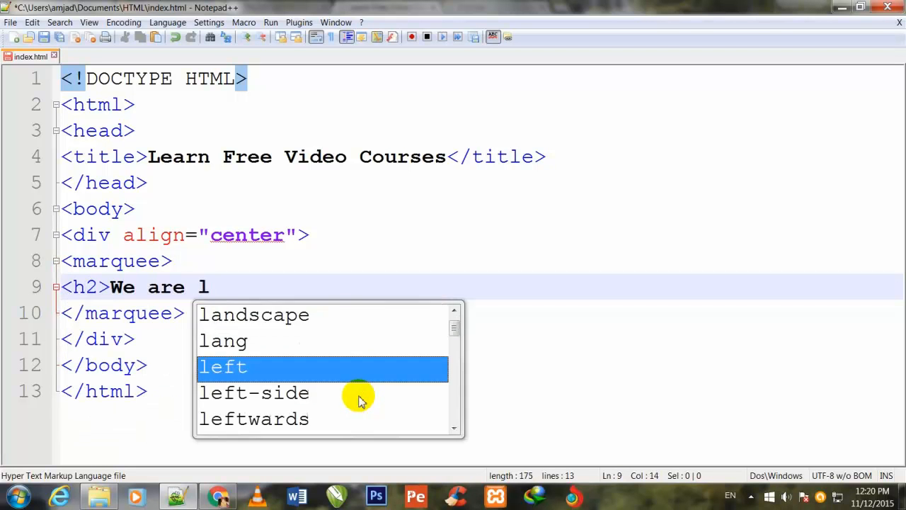
type("earning")
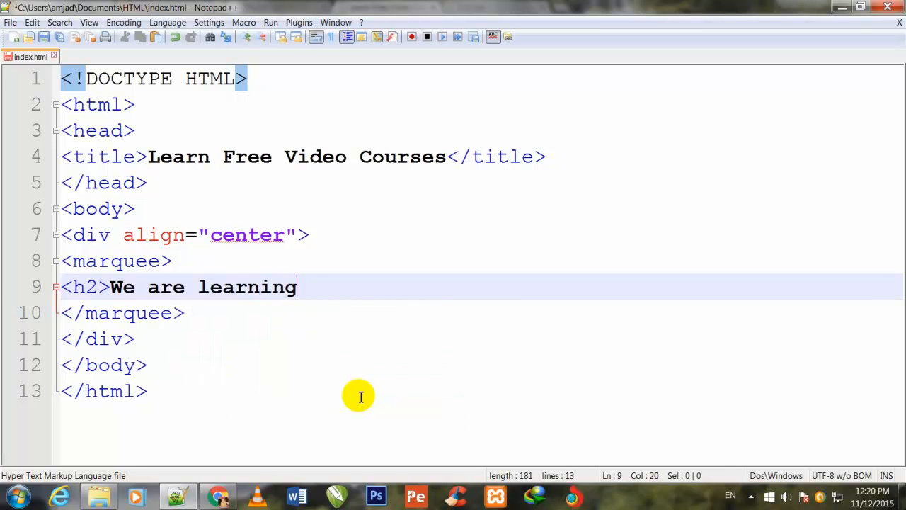
type("i")
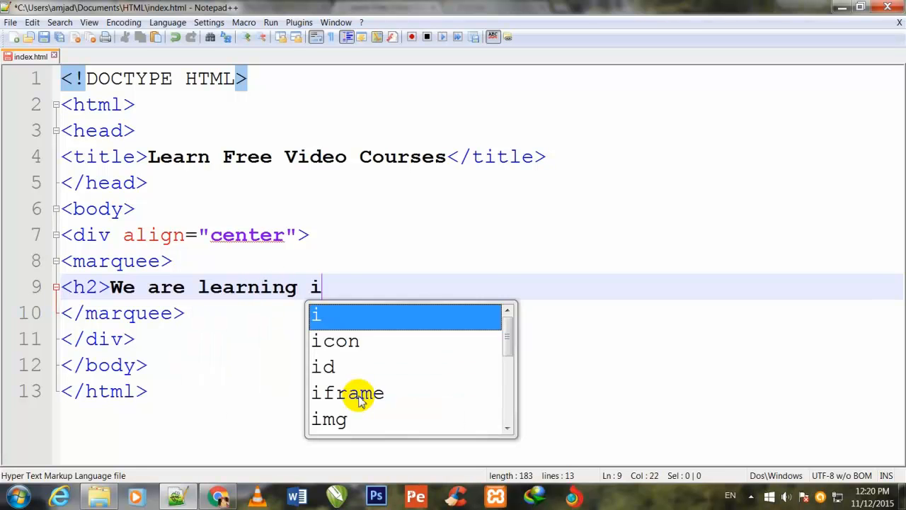
type("nserting")
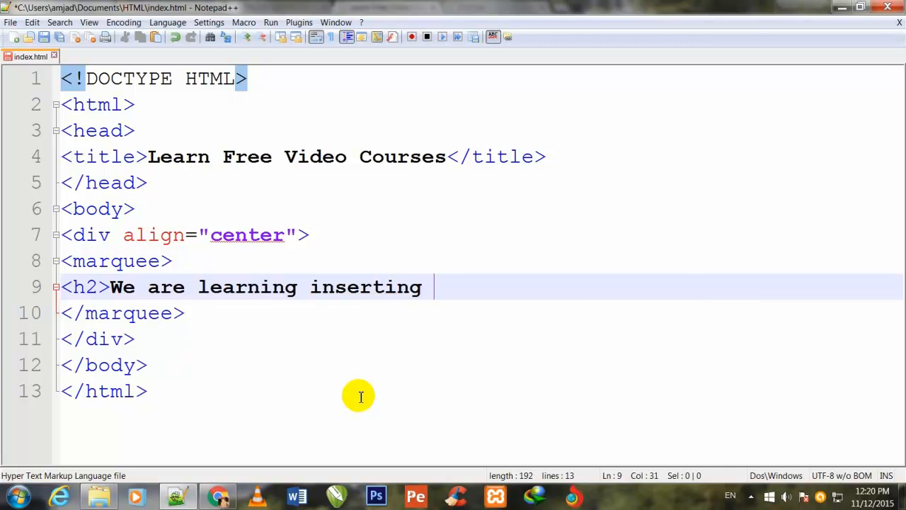
type("links i")
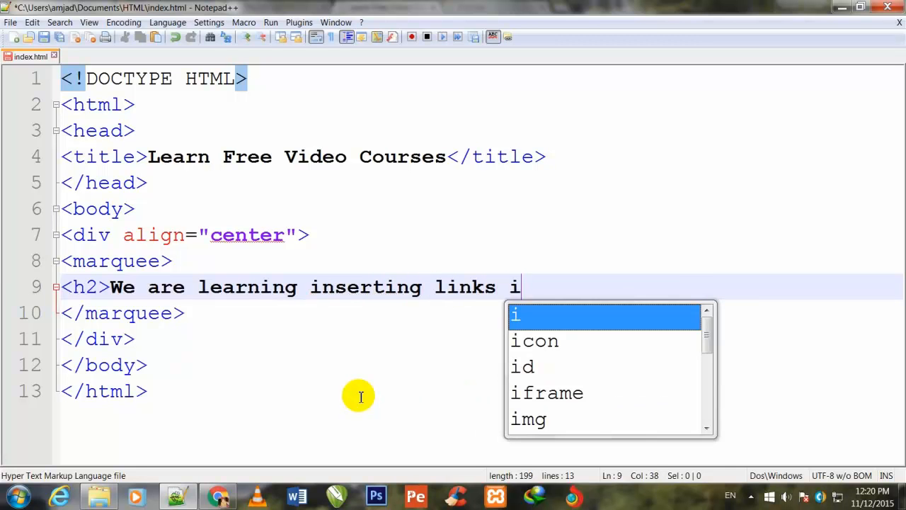
type("n marquee<")
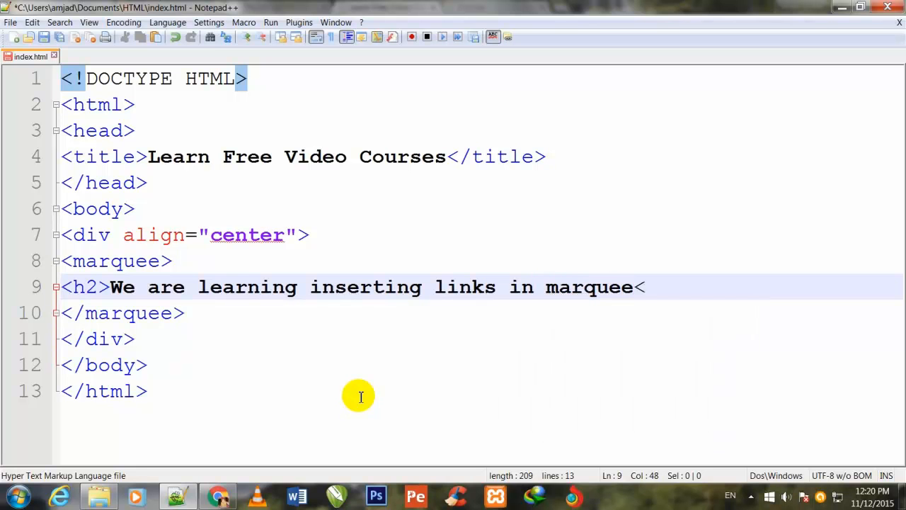
type("/")
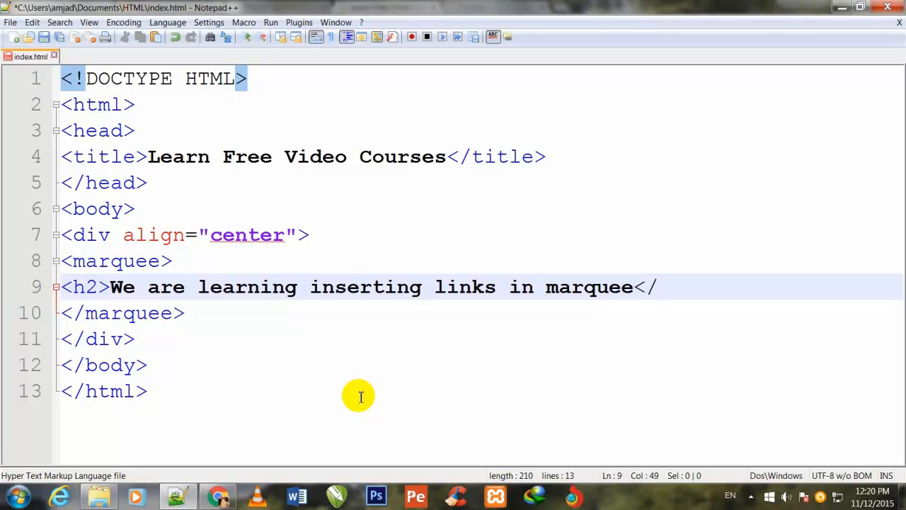
type("h1>")
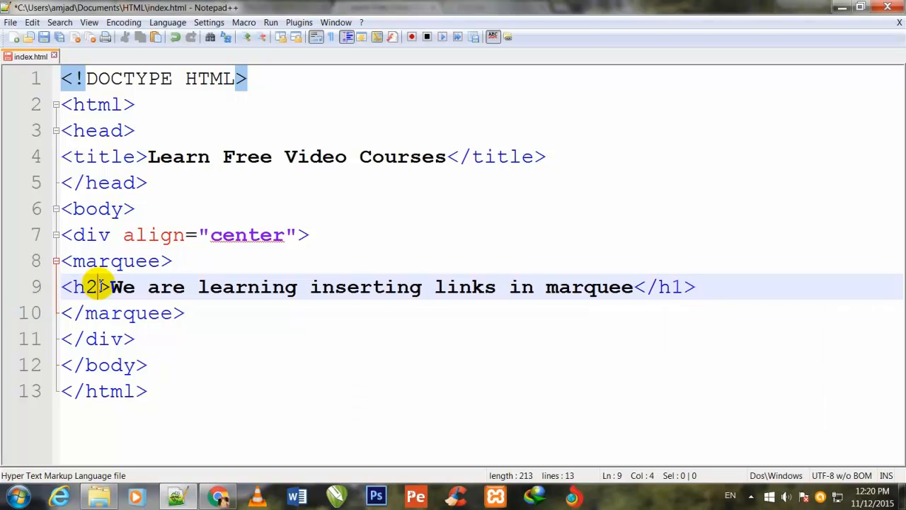
type("1")
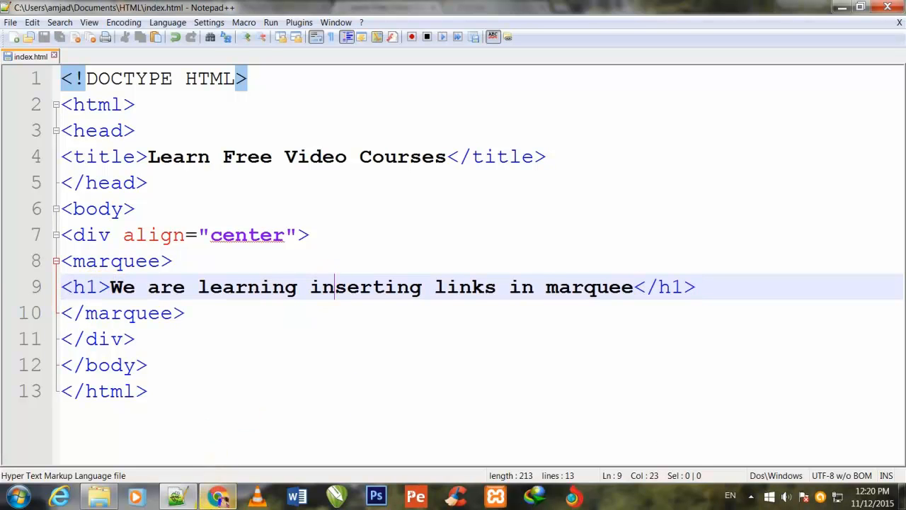
left_click(218, 496)
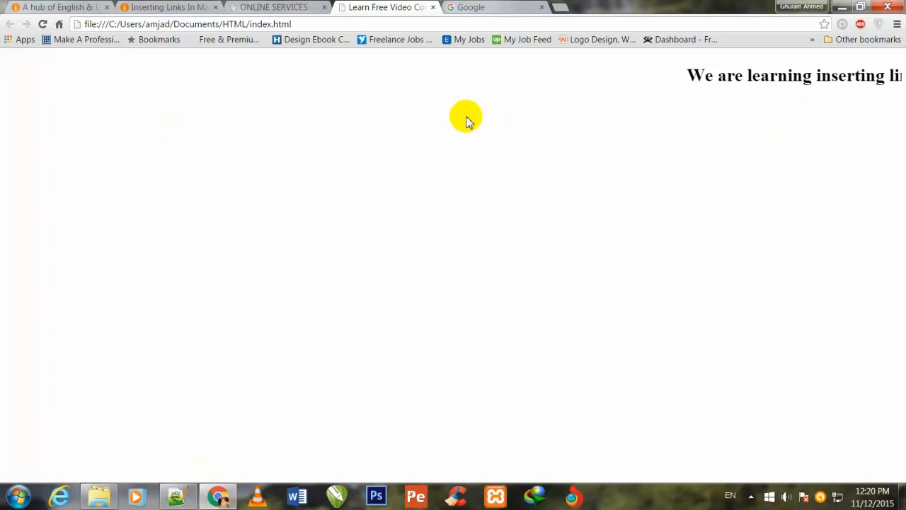
mouse_move(693, 77)
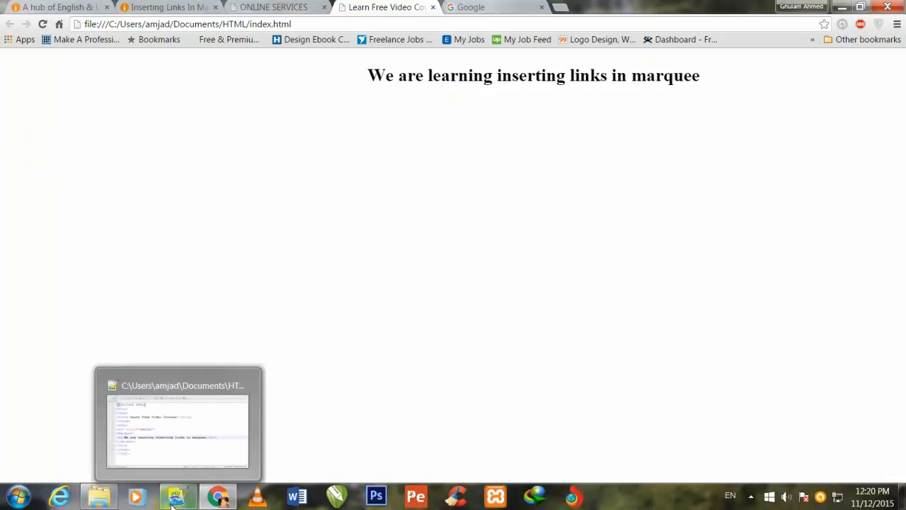
- Return to the index.html source in Notepad++ after previewing the marquee
left_click(179, 496)
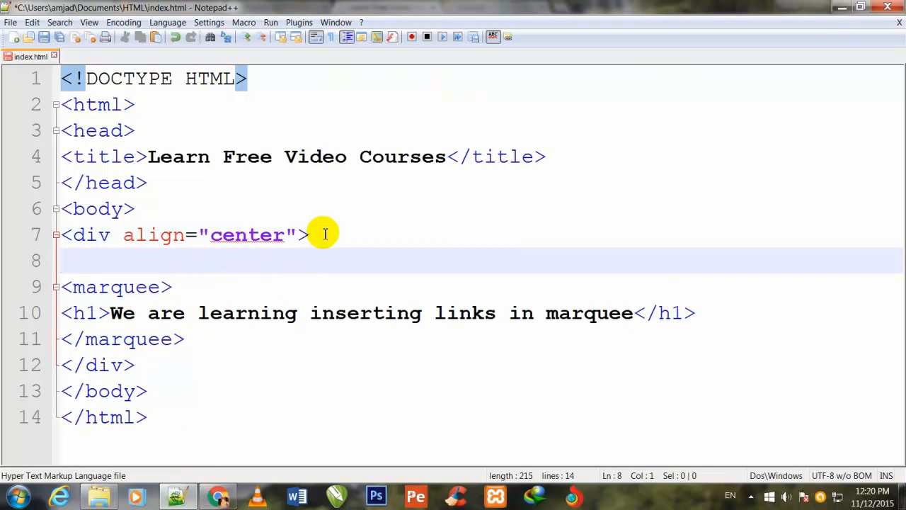
- Wrap the marquee in <a href="" target="blank"> ... </a>
type("< ahr")
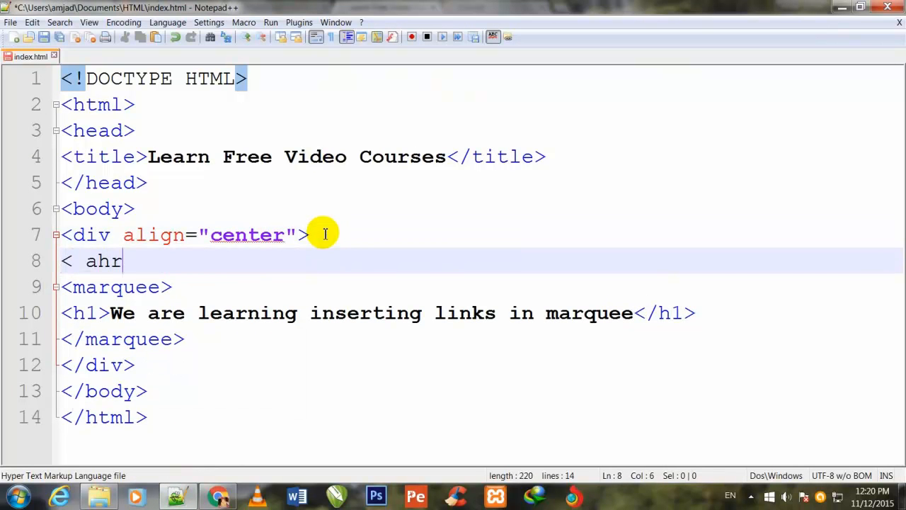
type("ef")
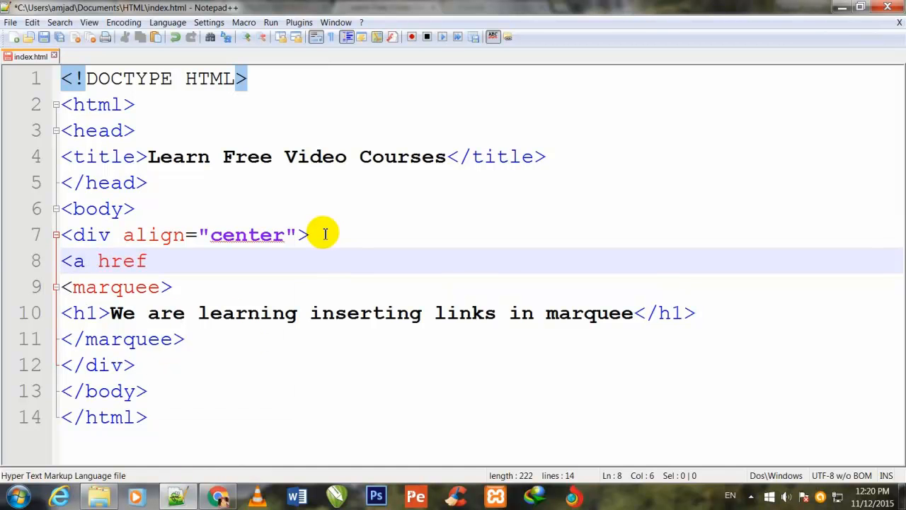
type("=\"")
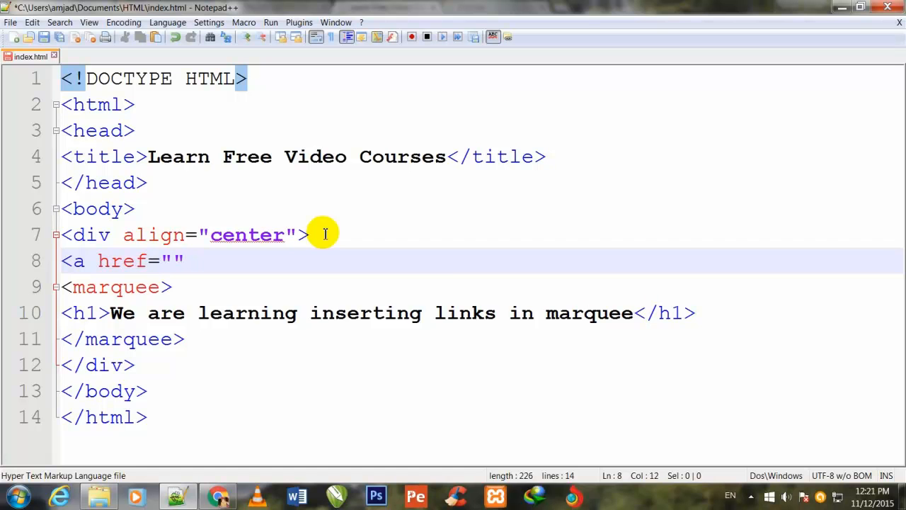
type("target=\"")
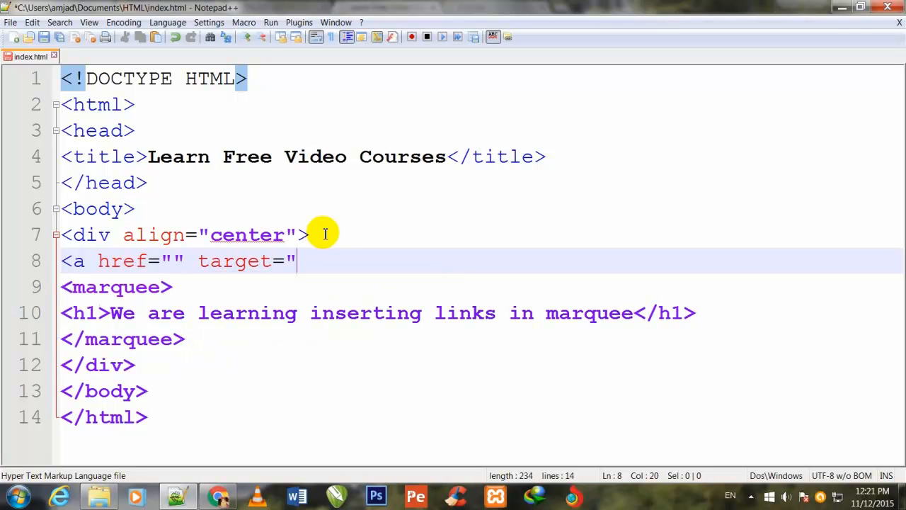
type("b\"")
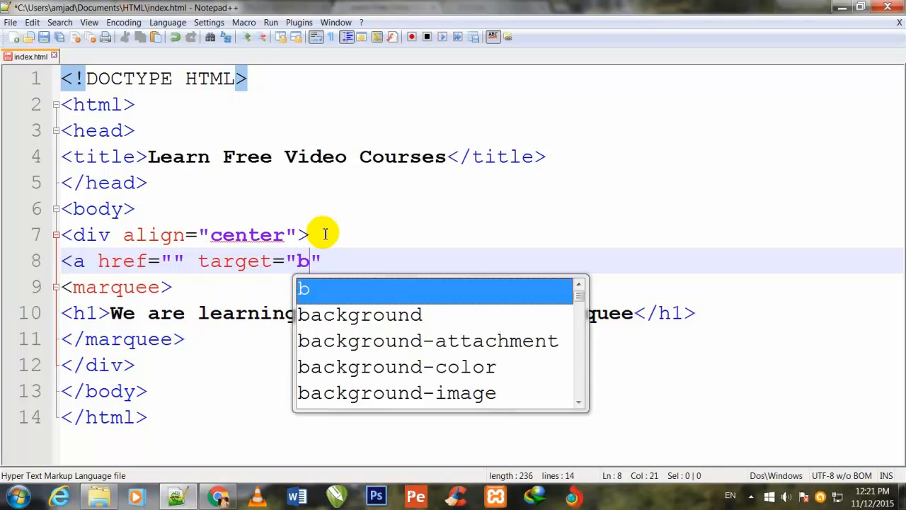
type("lank")
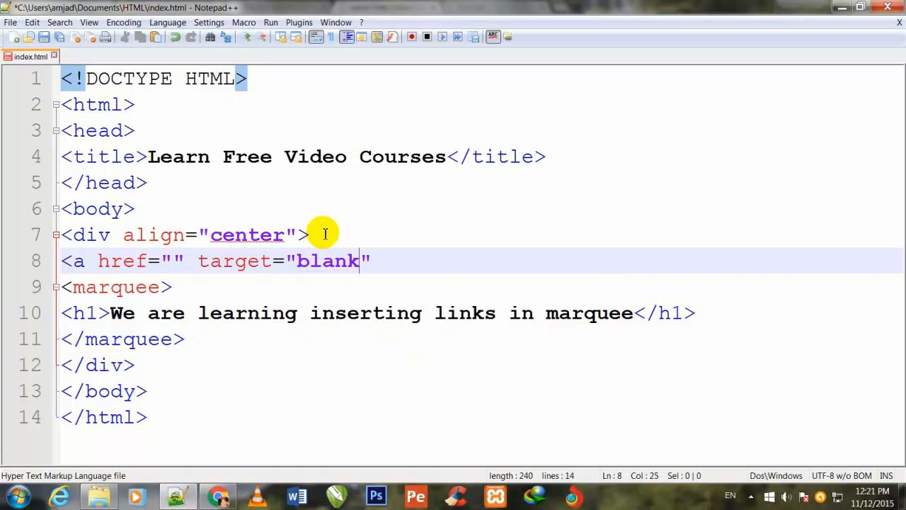
type(">")
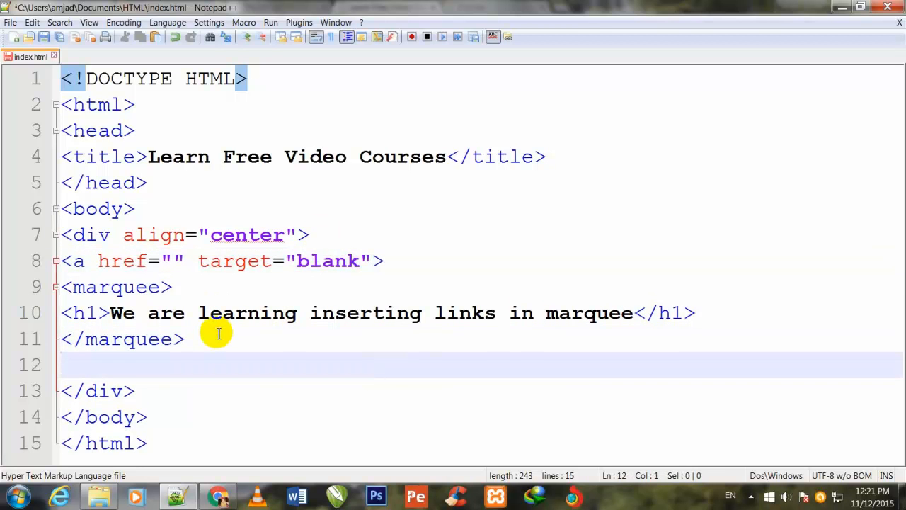
type("</a>")
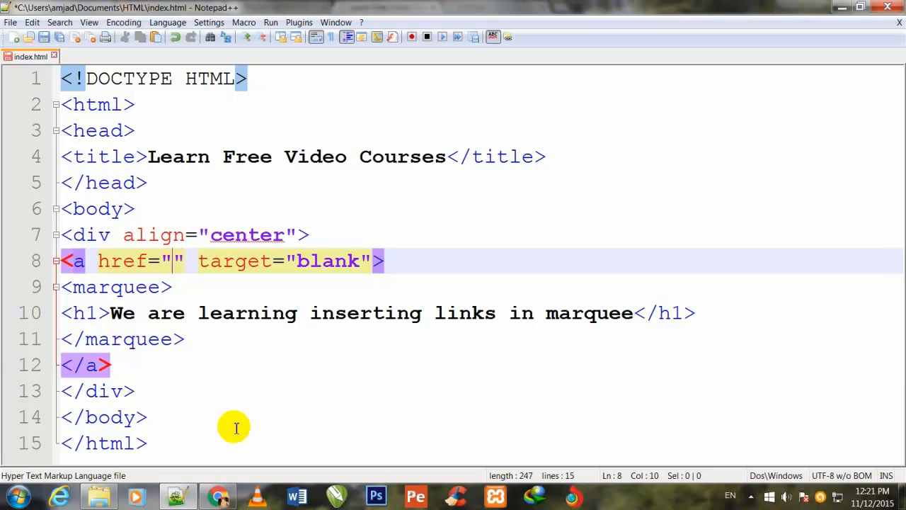
- Switch to Chrome's Google tab to fetch its address for the href
left_click(218, 496)
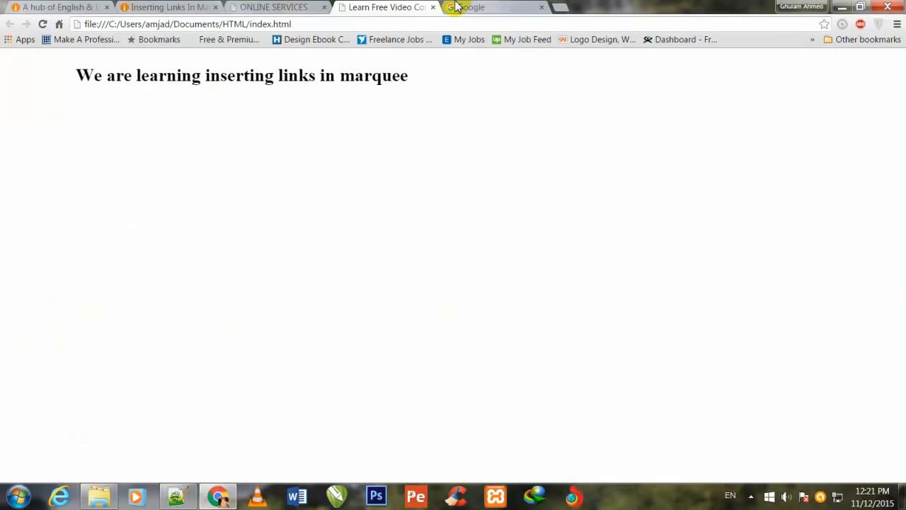
left_click(489, 7)
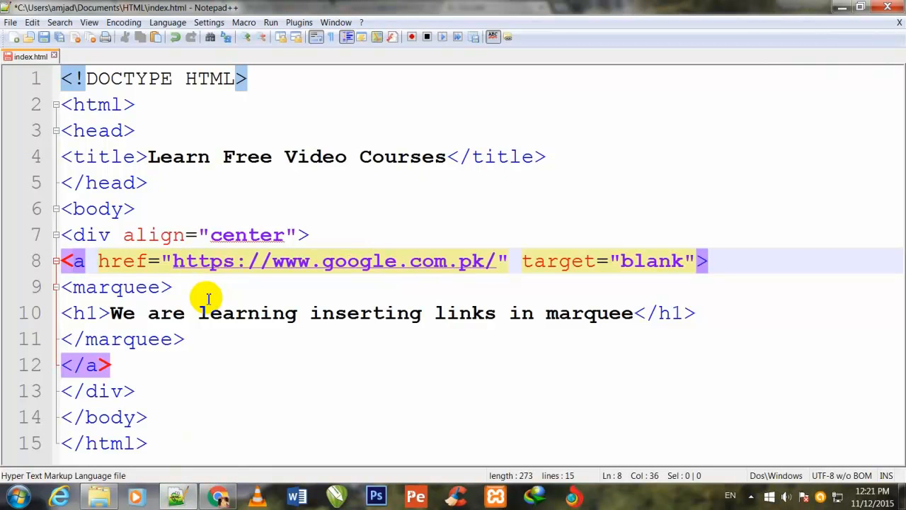
mouse_move(439, 300)
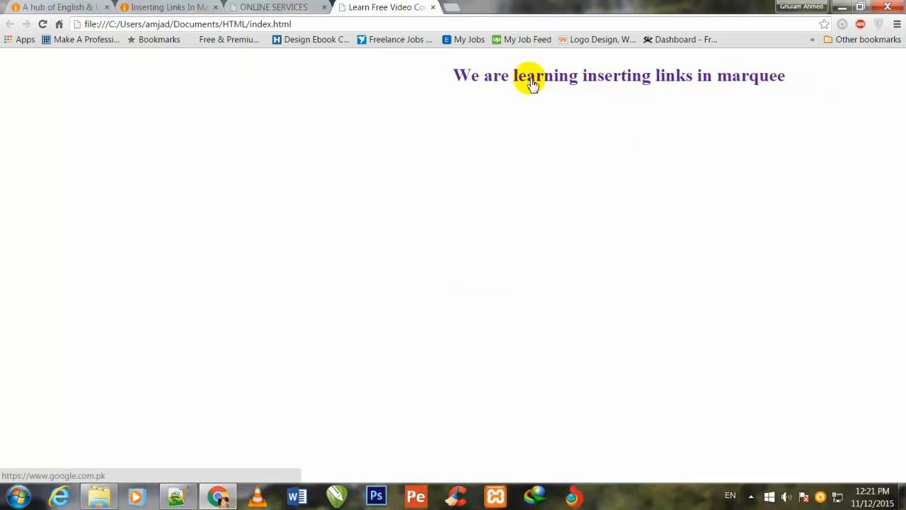
- Follow the scrolling heading link to Google, then return to the preview tab
left_click(532, 85)
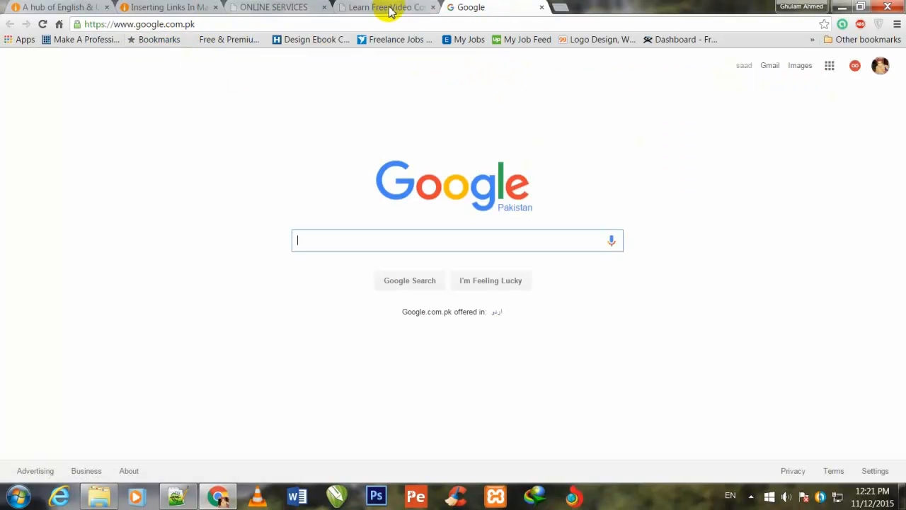
left_click(386, 7)
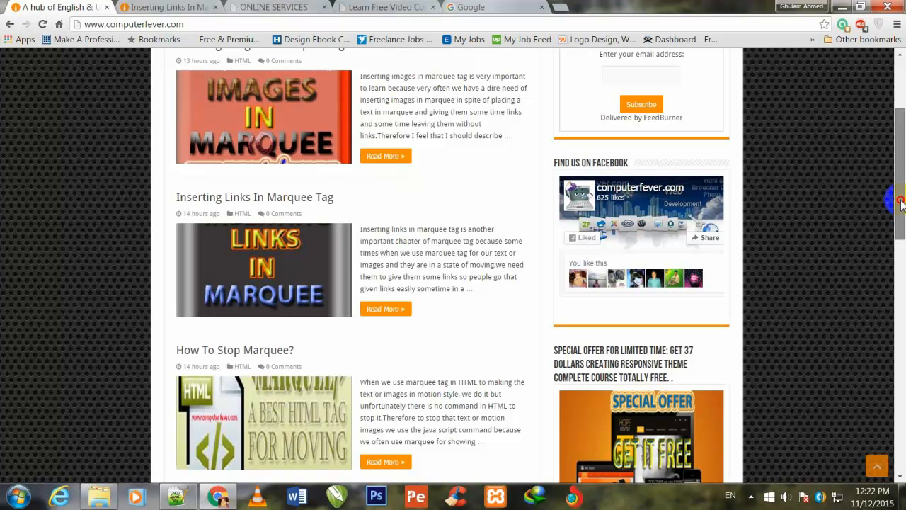
- Scroll the computerfever.com homepage to its header and marquee tutorial posts
scroll("up", 3)
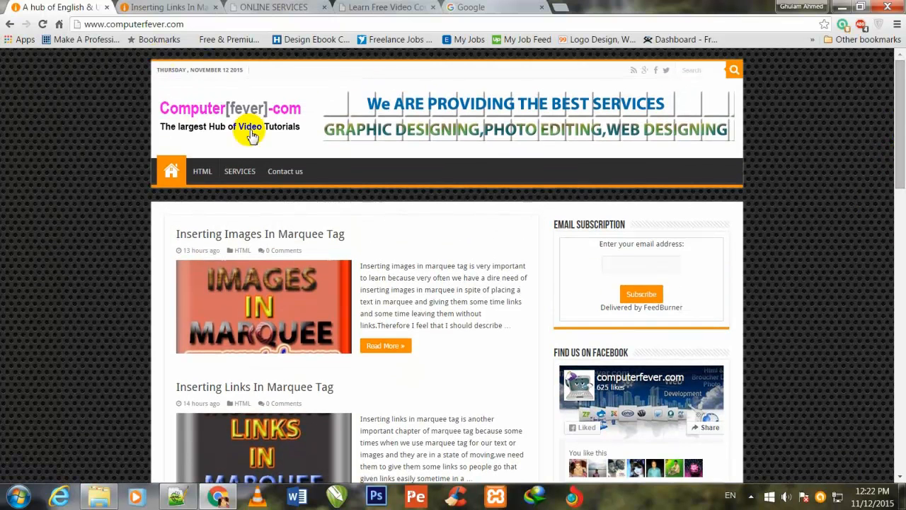
scroll("down", 3)
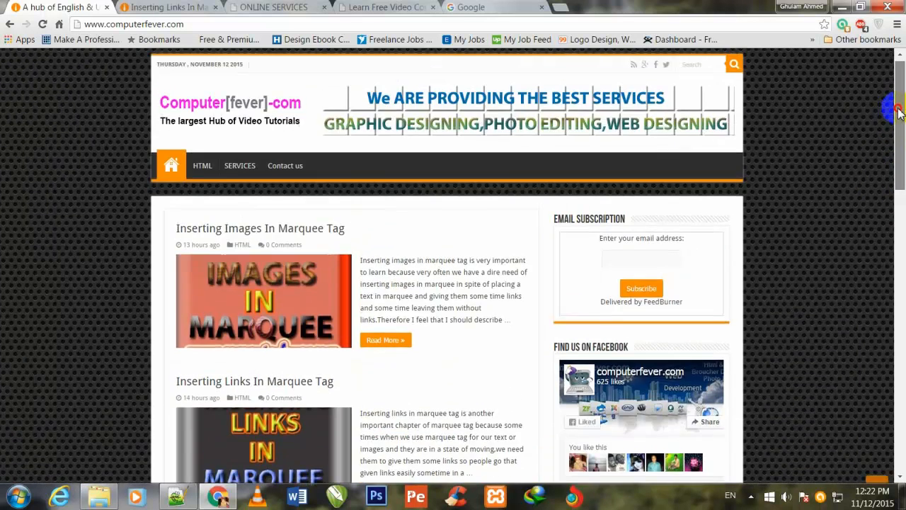
scroll("down", 3)
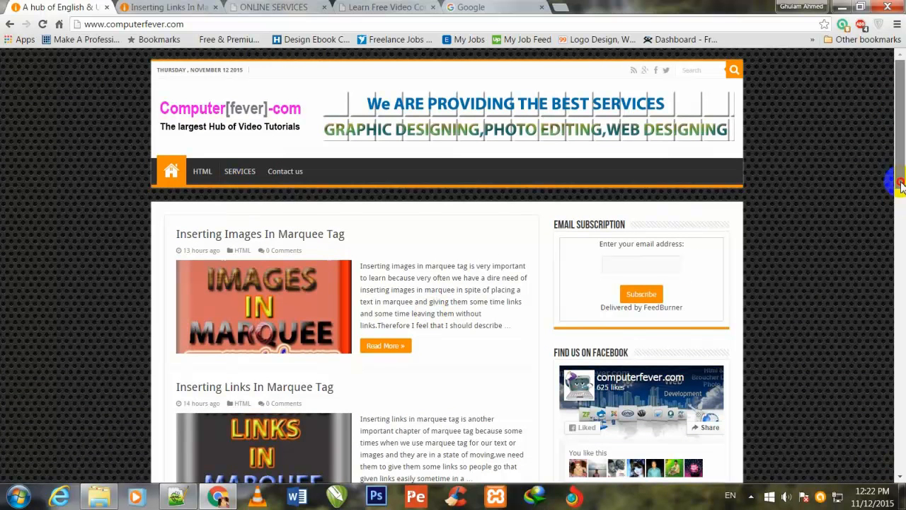
scroll("down", 3)
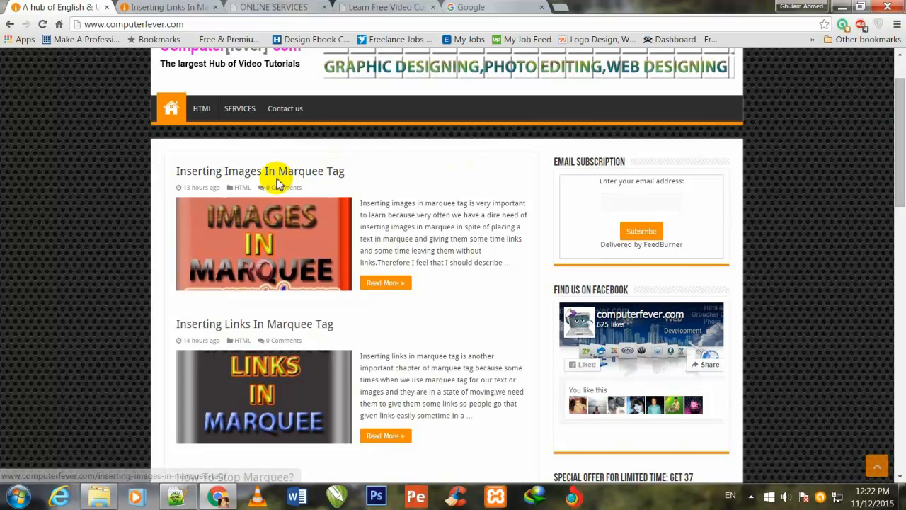
left_click(263, 243)
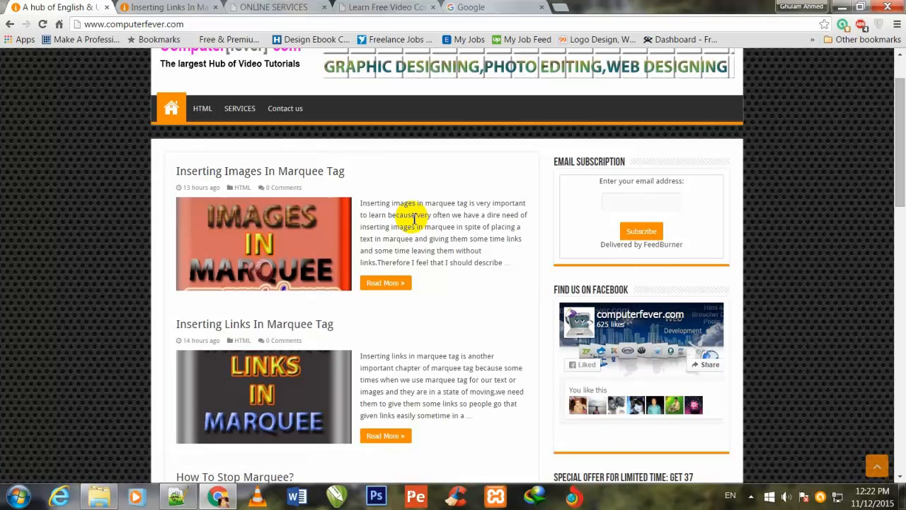
mouse_move(404, 249)
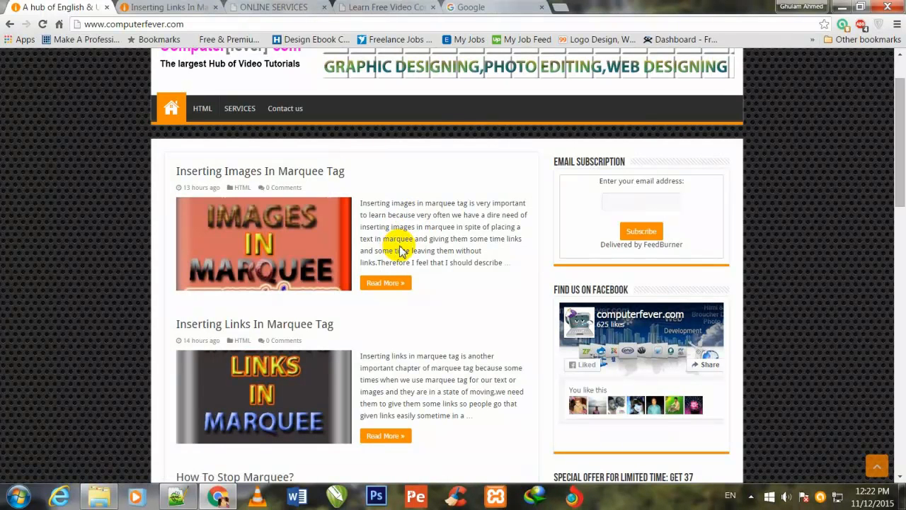